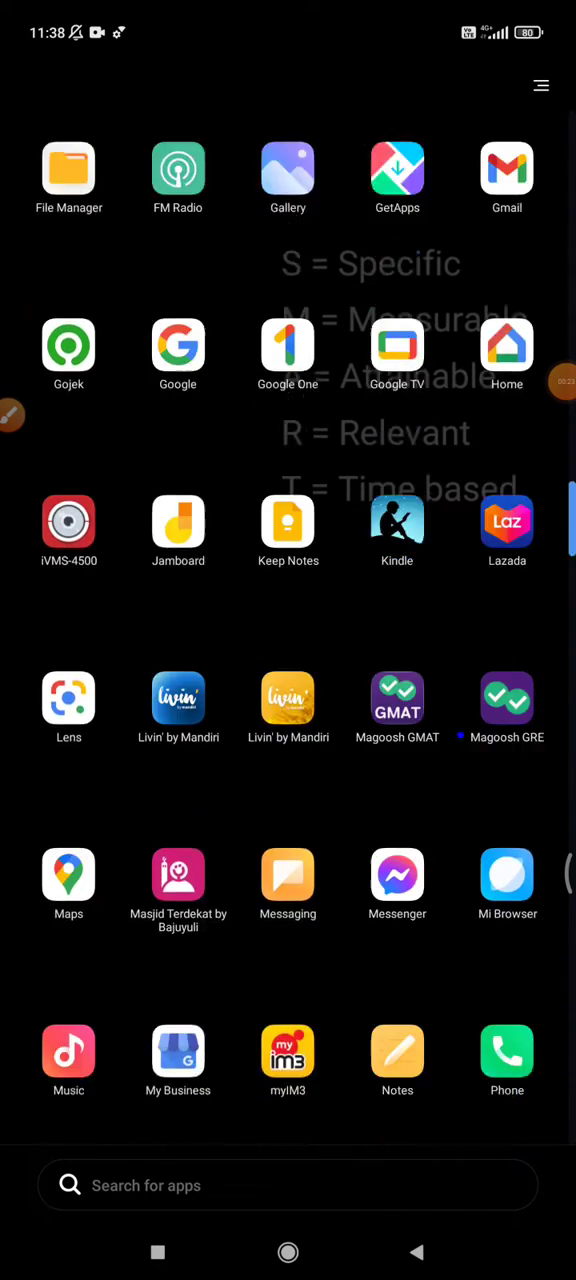
Step: Tap the search bar to start searching the phone's settings
{"action": "left_click", "coordinate": [288, 1185]}
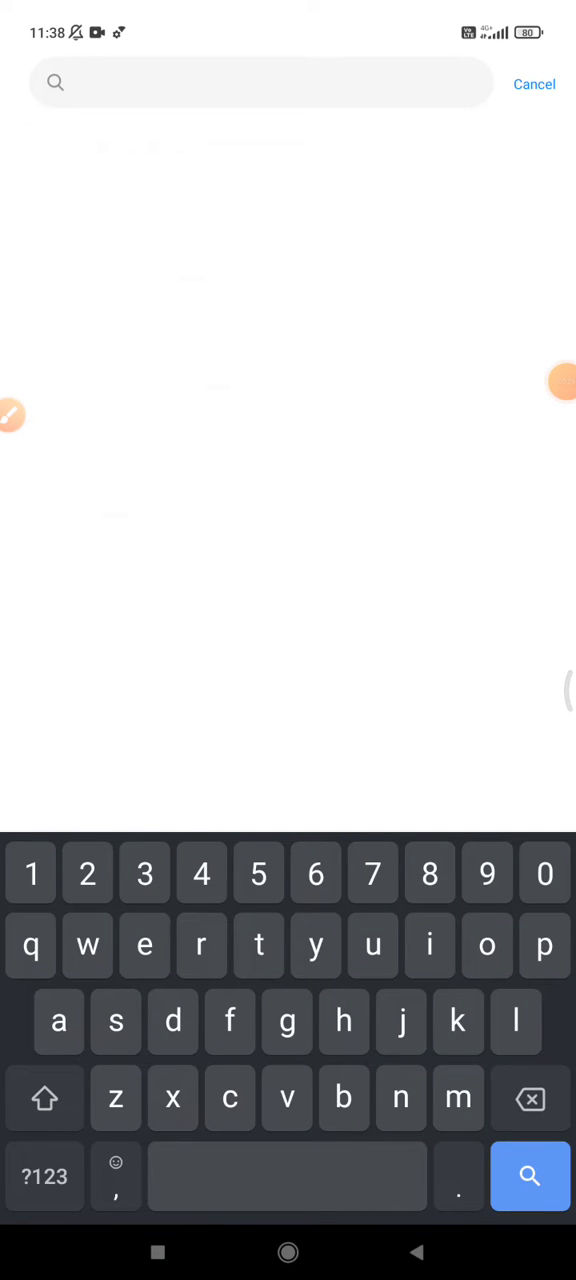
Step: Search 'nfc' and open the NFC result under Connection & sharing
{"action": "type", "text": "nfc"}
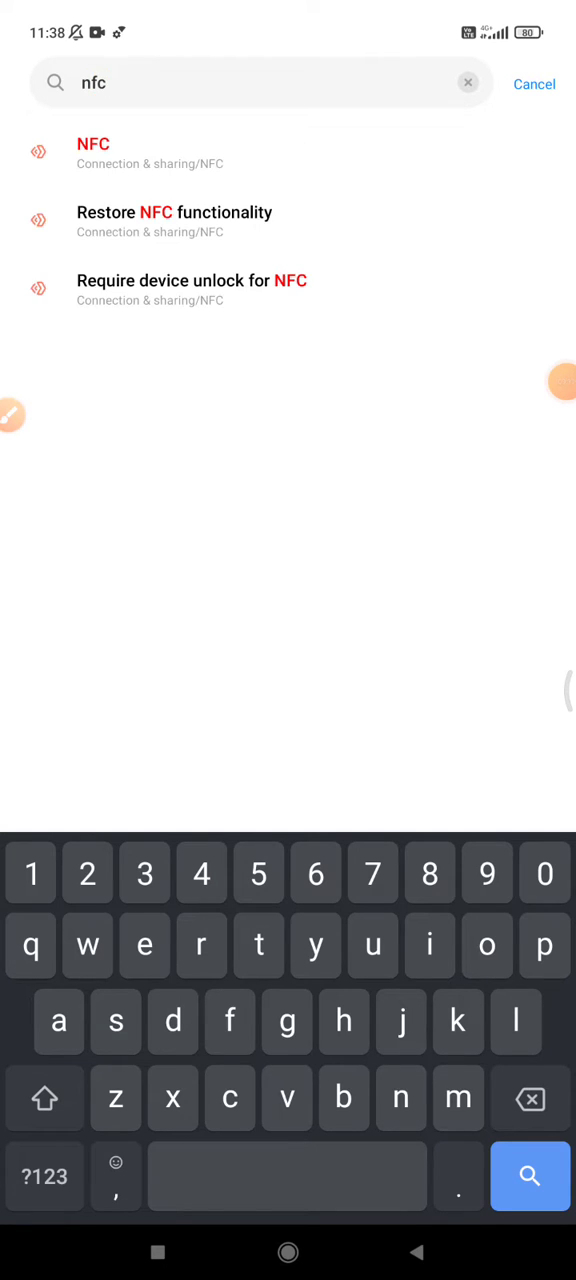
{"action": "left_click", "coordinate": [529, 1176]}
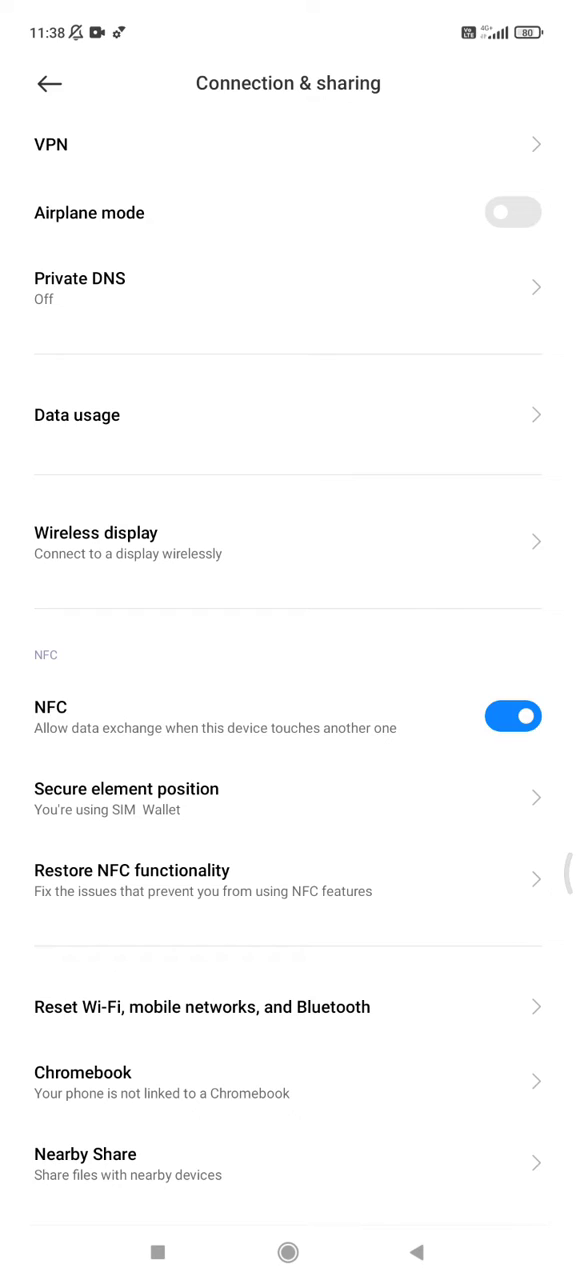
Step: Switch the NFC toggle off on the Connection & sharing page
{"action": "left_click", "coordinate": [513, 716]}
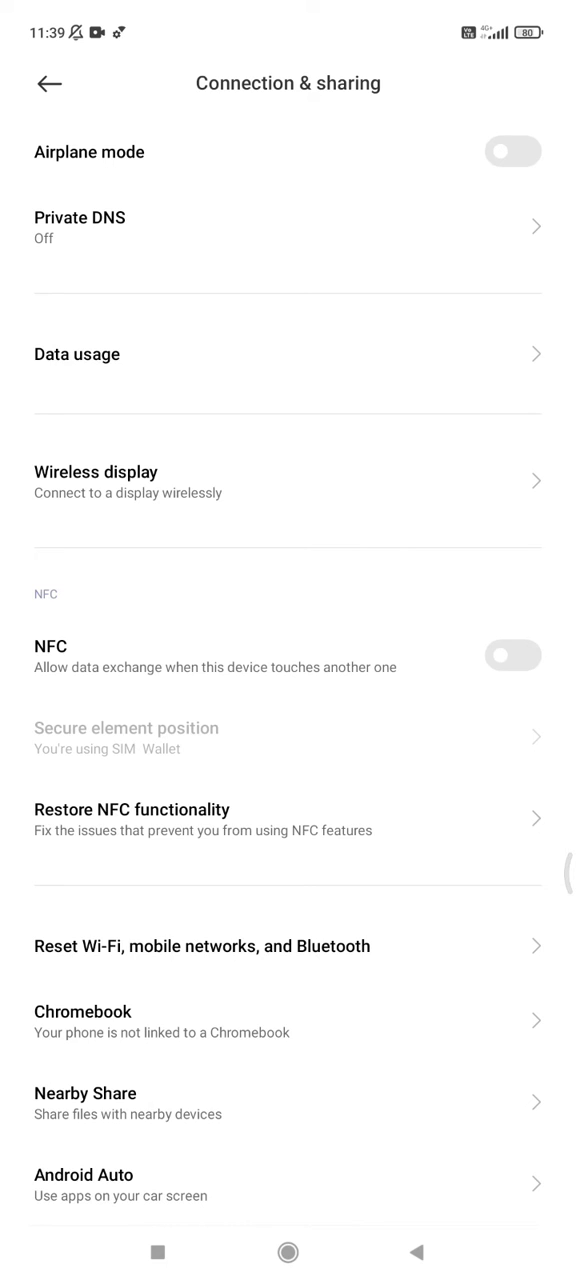
{"action": "scroll", "scroll_direction": "down", "scroll_amount": 3}
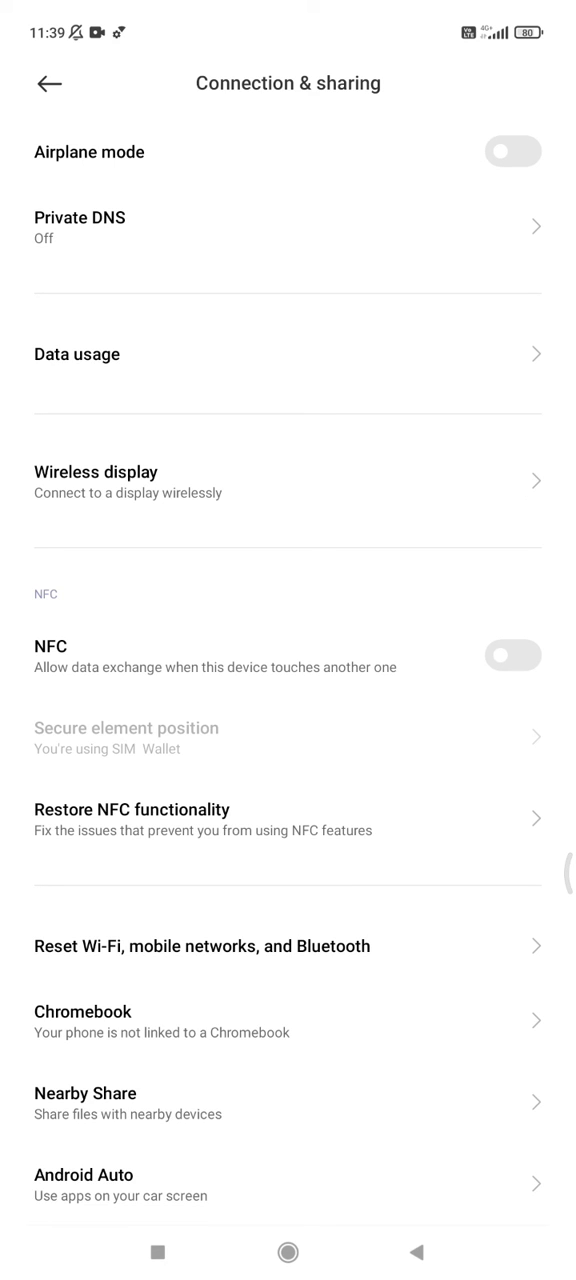
Step: Search 'nfc' again to relist the NFC results
{"action": "scroll", "scroll_direction": "down", "scroll_amount": 3}
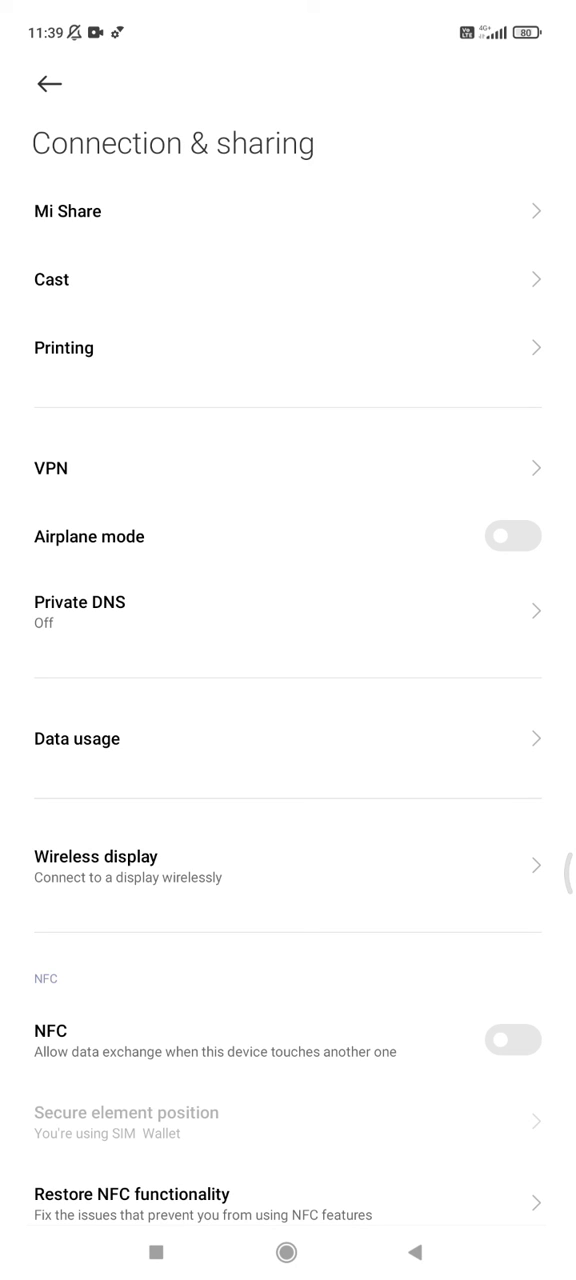
{"action": "type", "text": "nfc"}
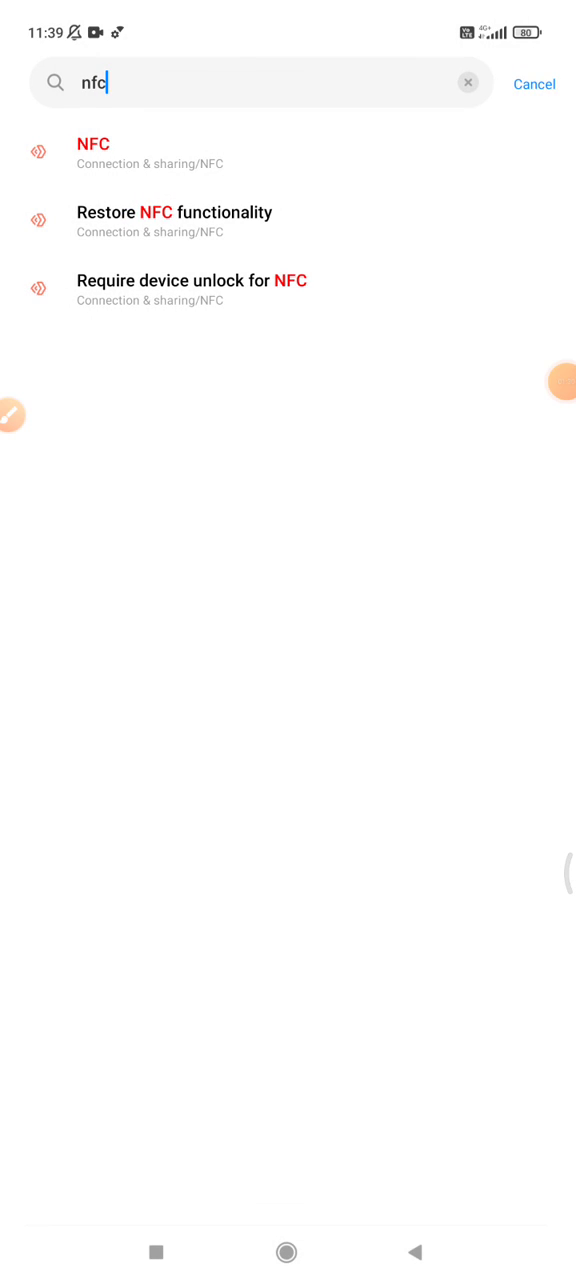